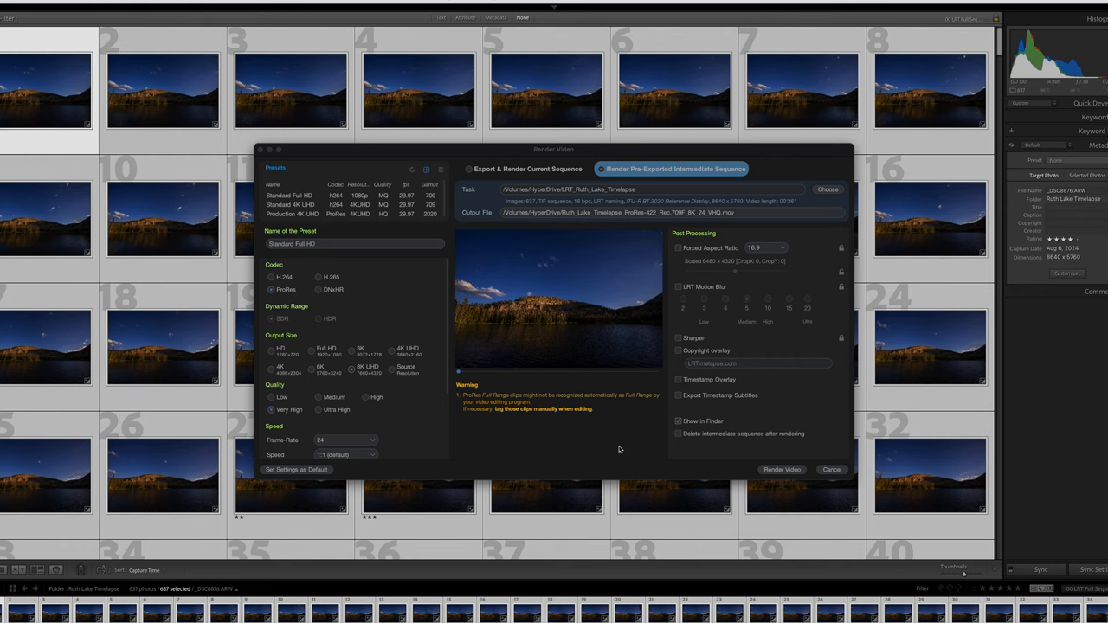
mouse_move(585, 435)
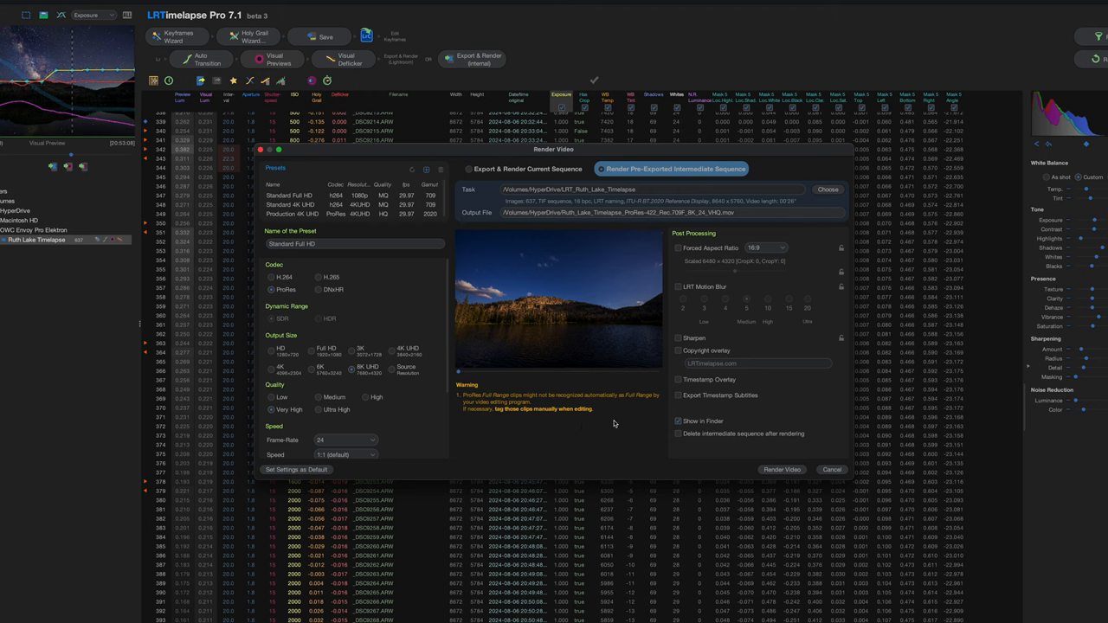
mouse_move(613, 430)
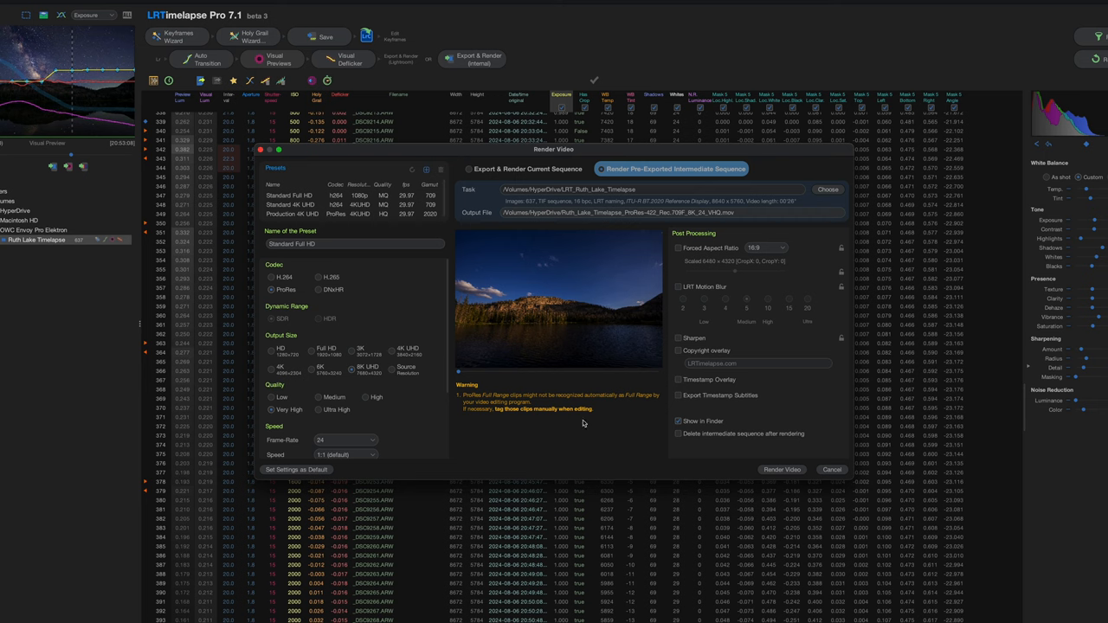
mouse_move(364, 416)
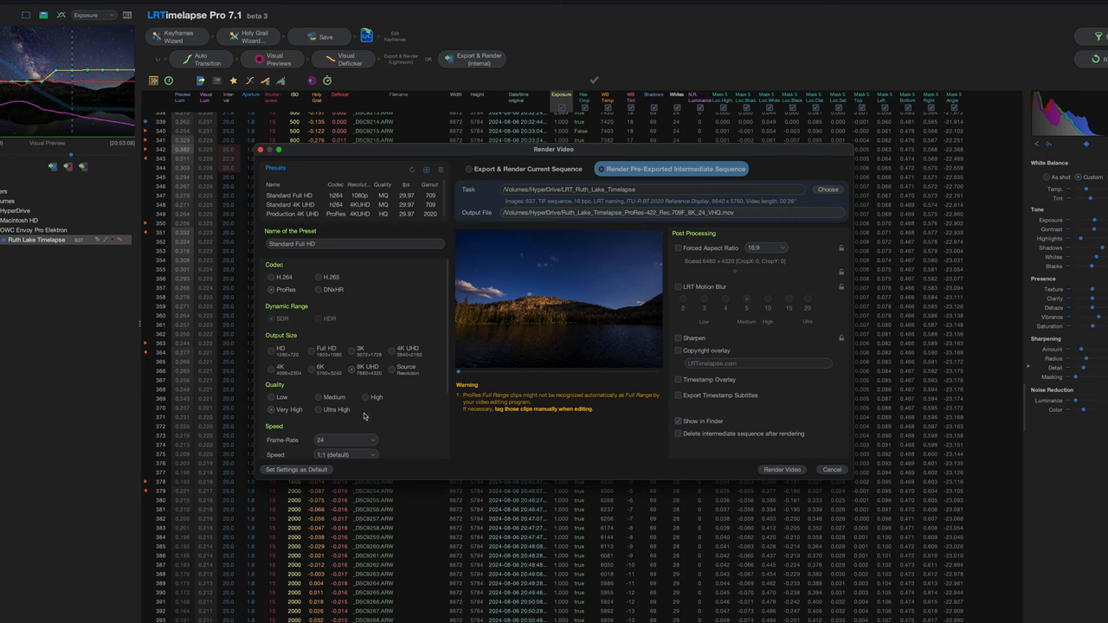
mouse_move(376, 413)
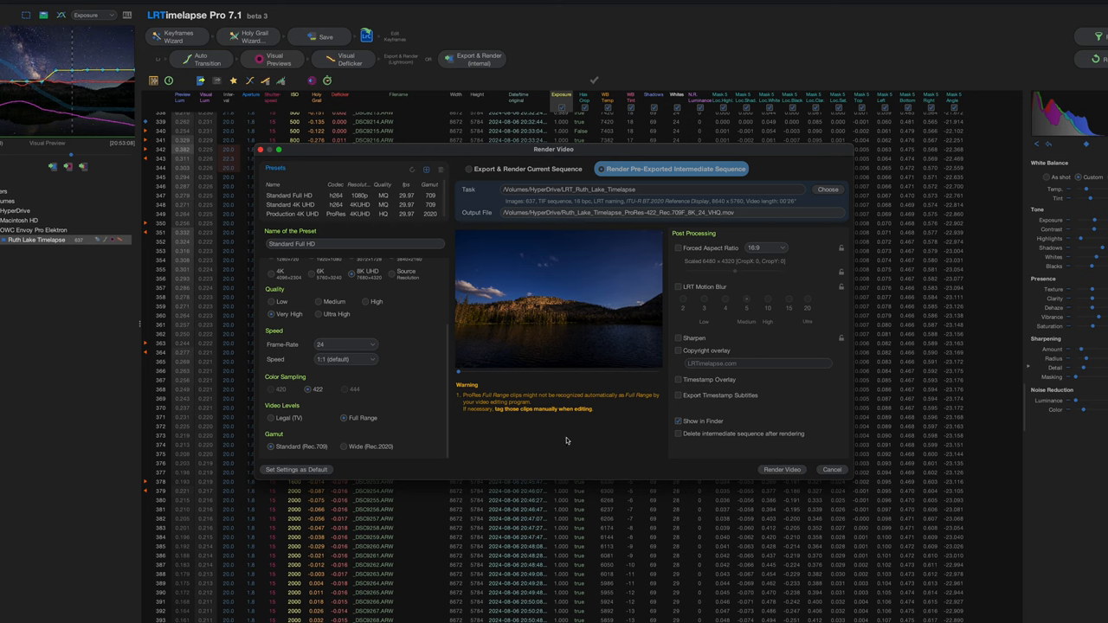
mouse_move(570, 438)
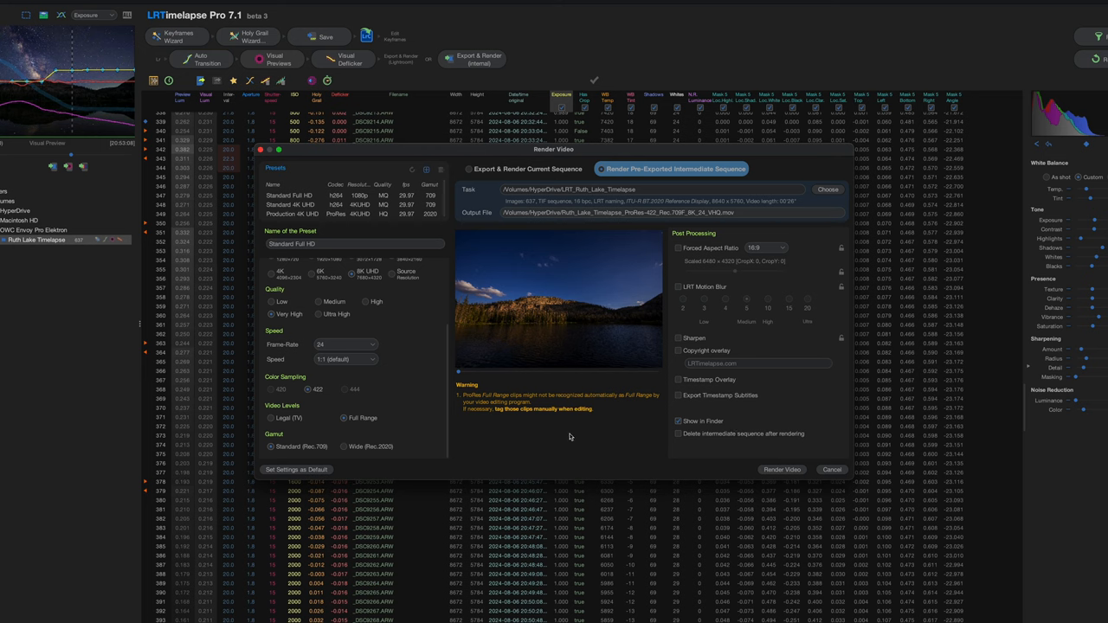